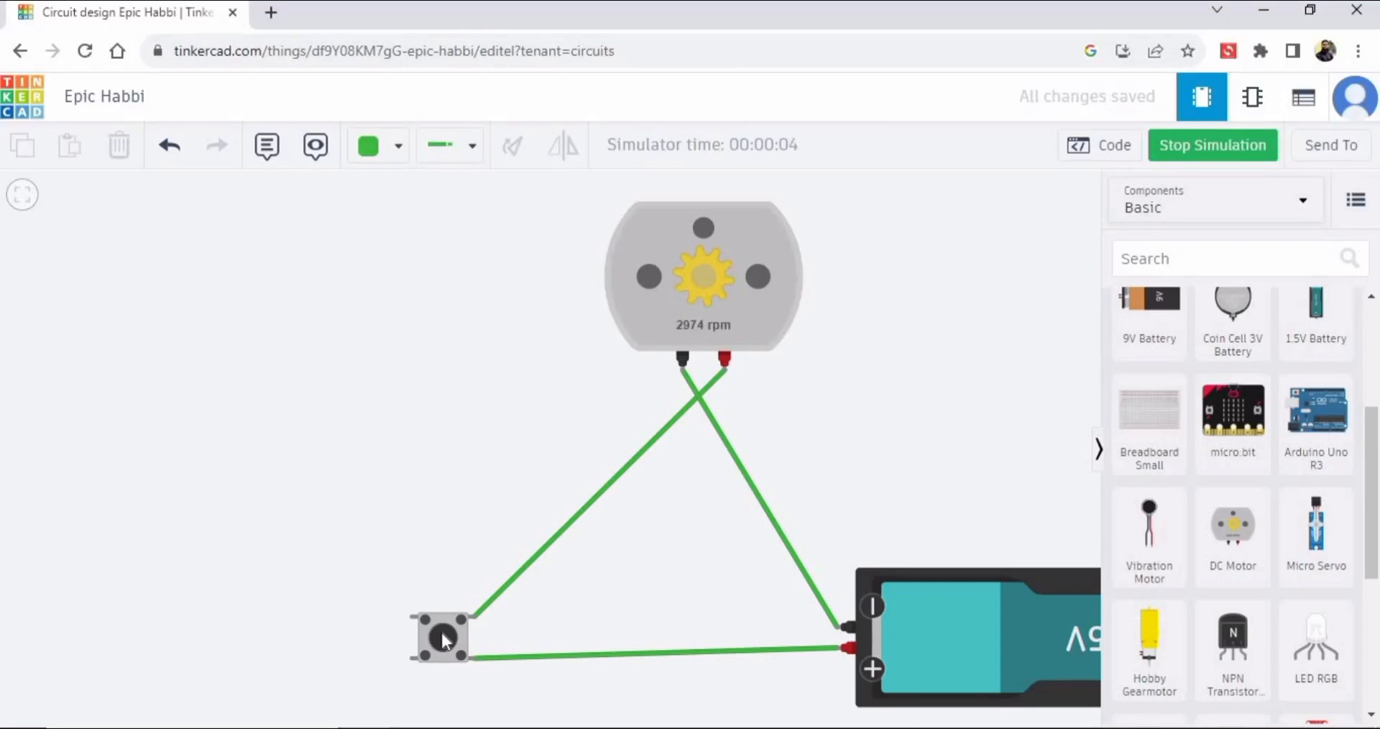
pyautogui.moveTo(657, 392)
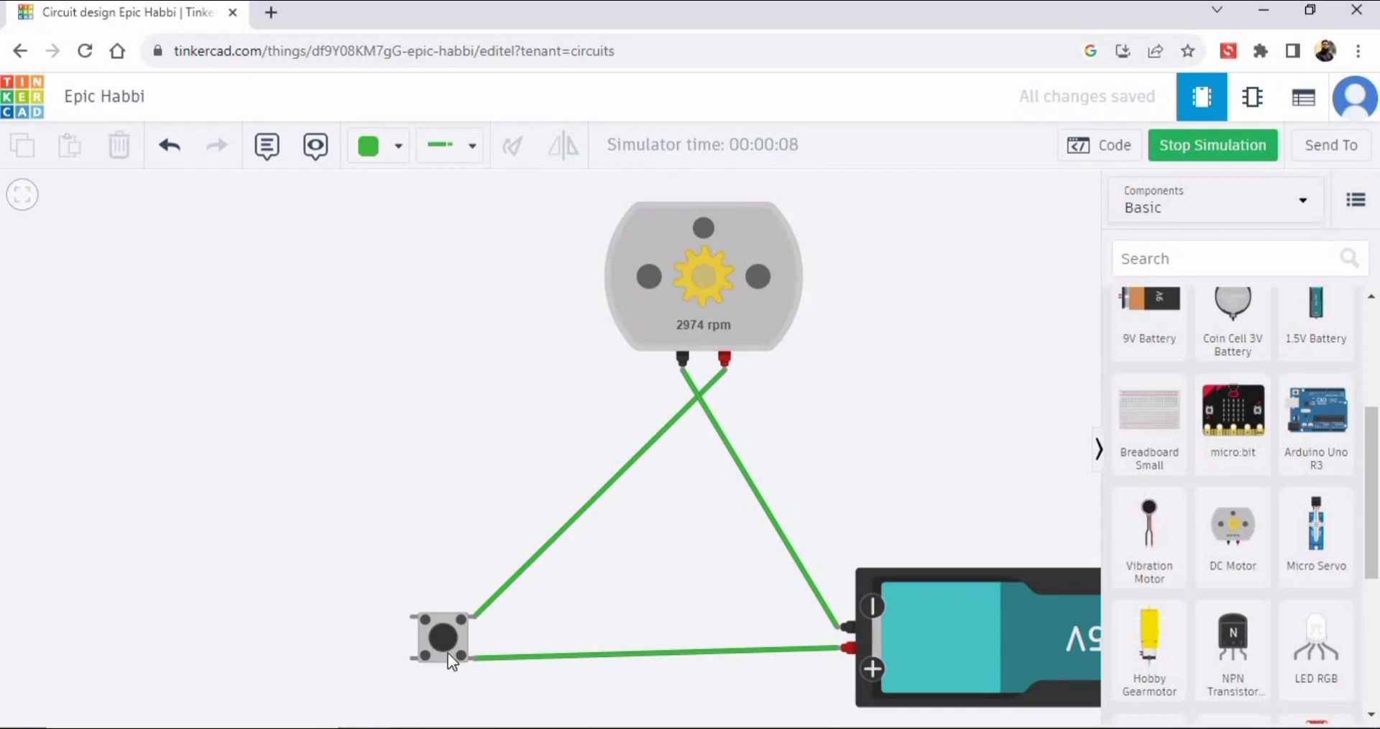
# Step: Stop the finished motor, pushbutton and 9V battery demo simulation
pyautogui.click(1212, 145)
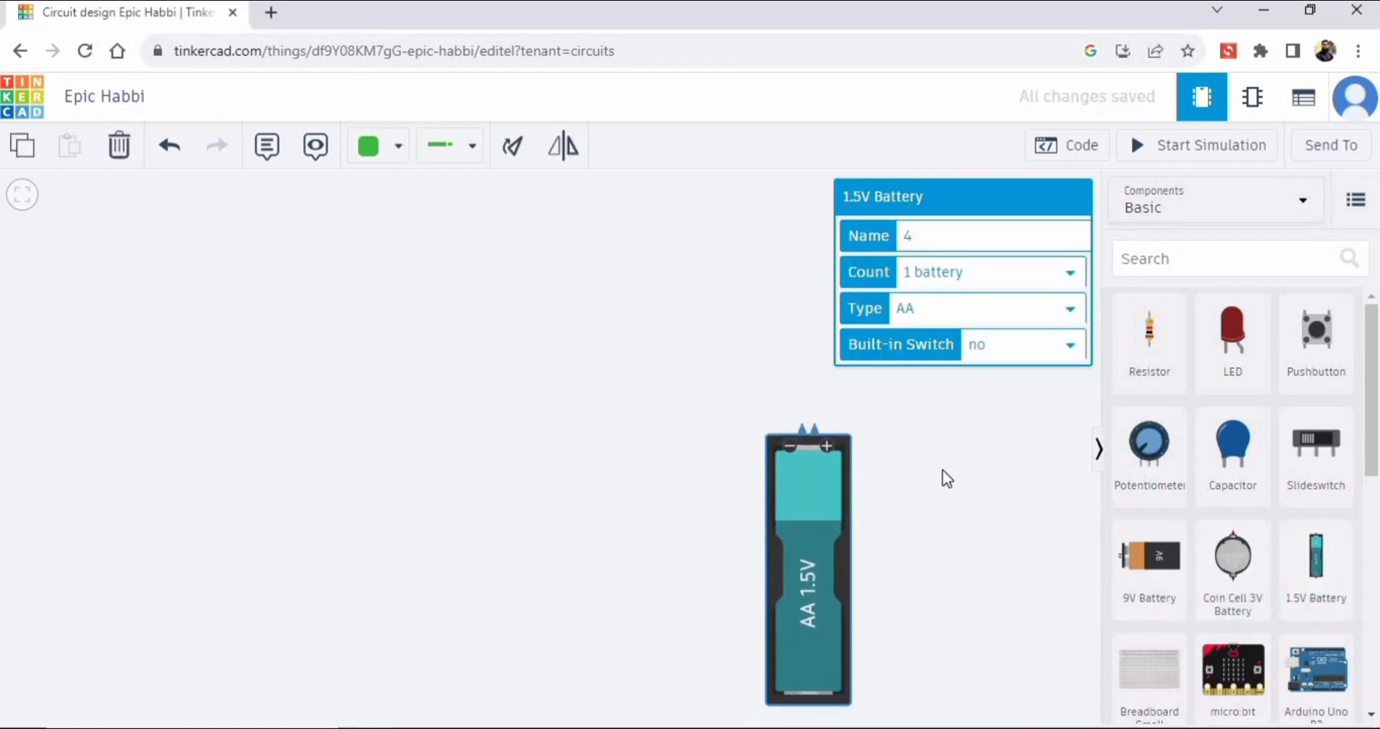
# Step: Place a pushbutton on the workplane to the left of the battery
pyautogui.click(945, 478)
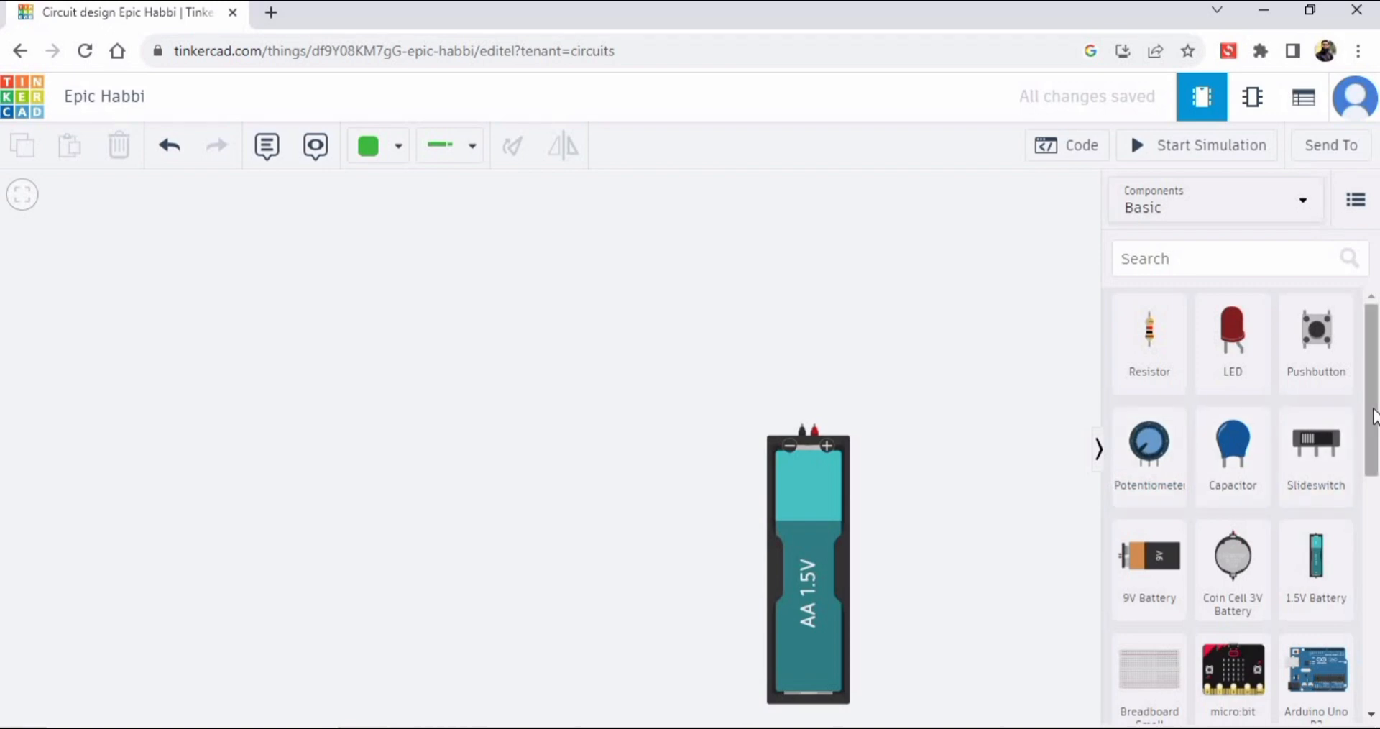
pyautogui.click(1316, 333)
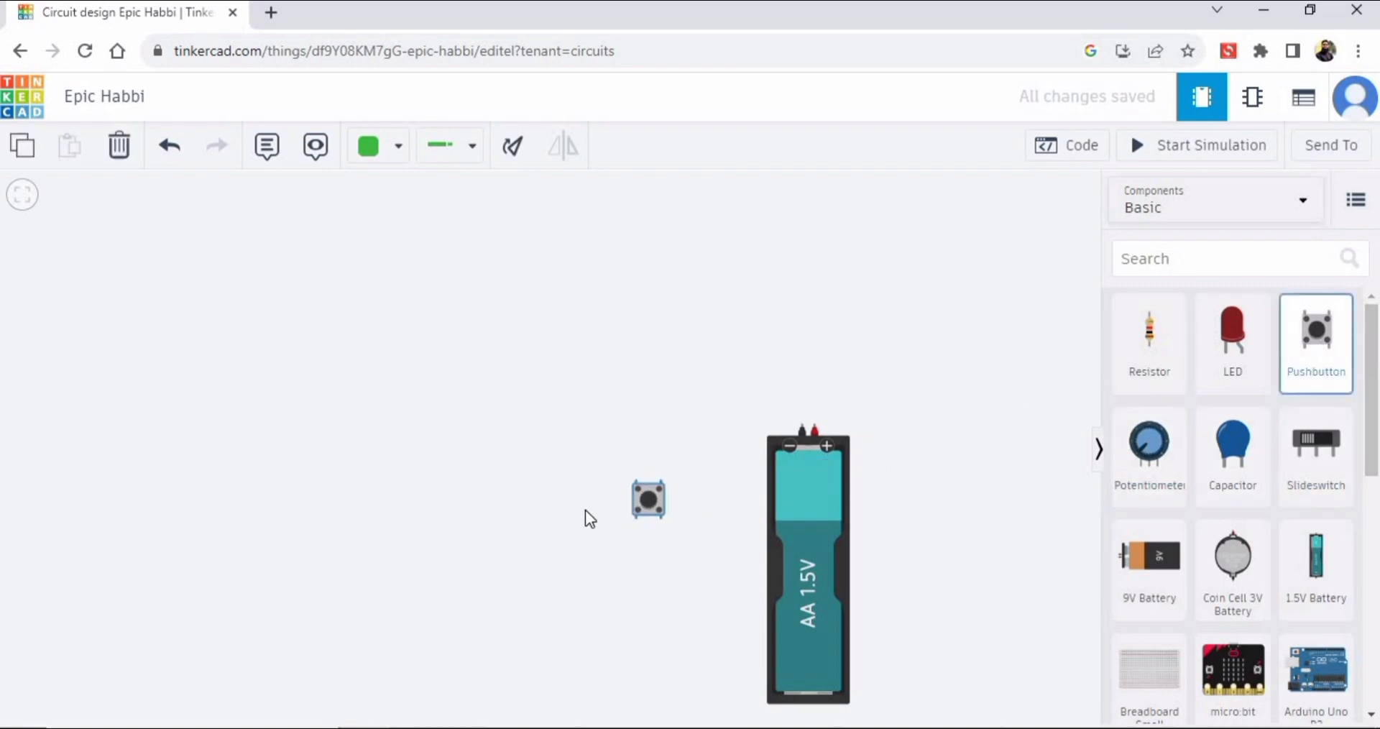
pyautogui.moveTo(648, 500); pyautogui.dragTo(572, 454)
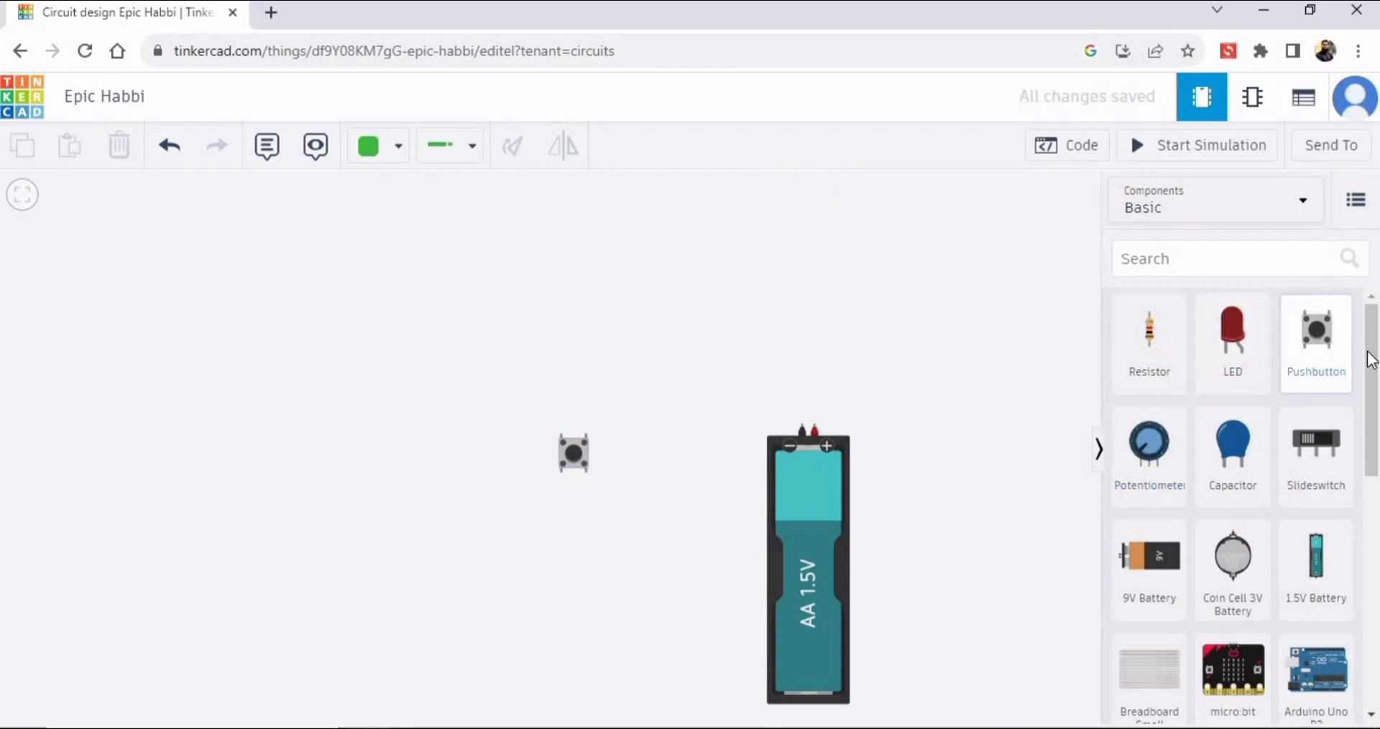
# Step: Place a DC motor above the battery
pyautogui.scroll(-3)
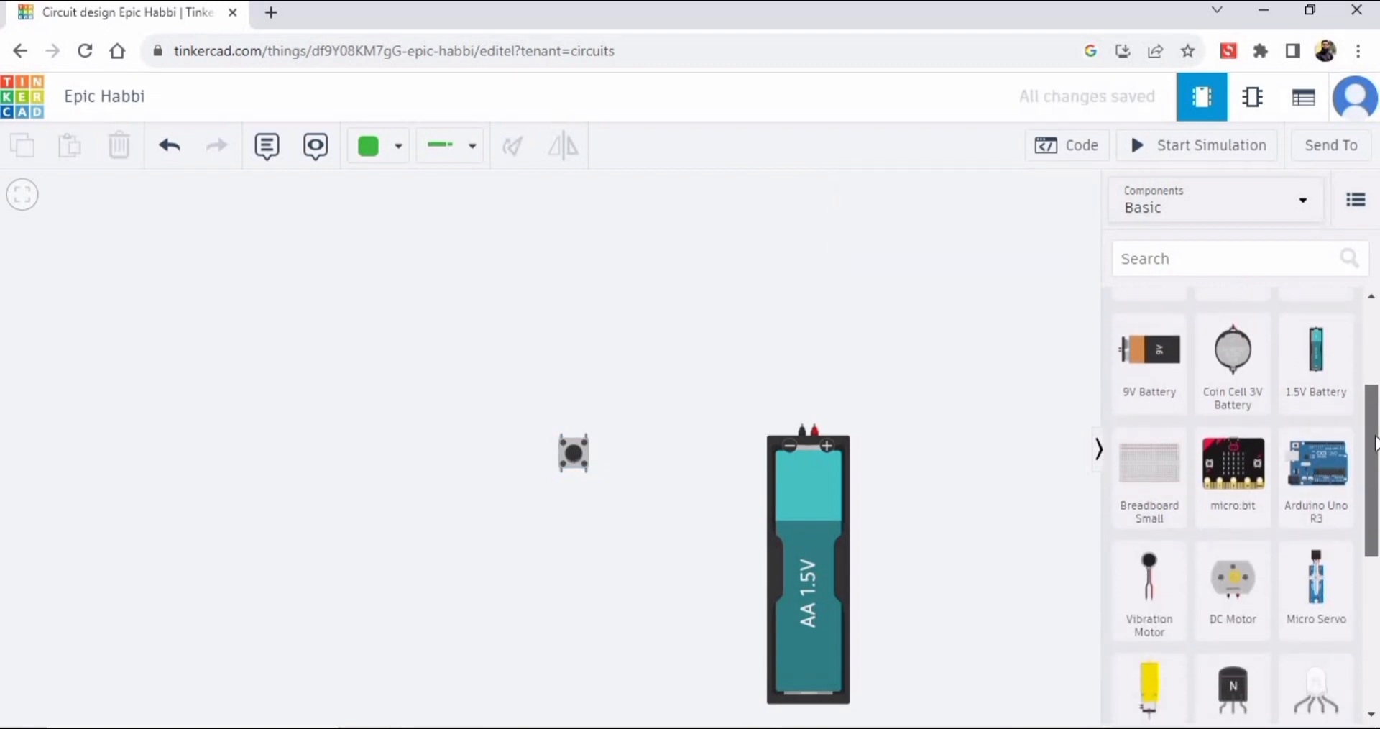
pyautogui.scroll(-3)
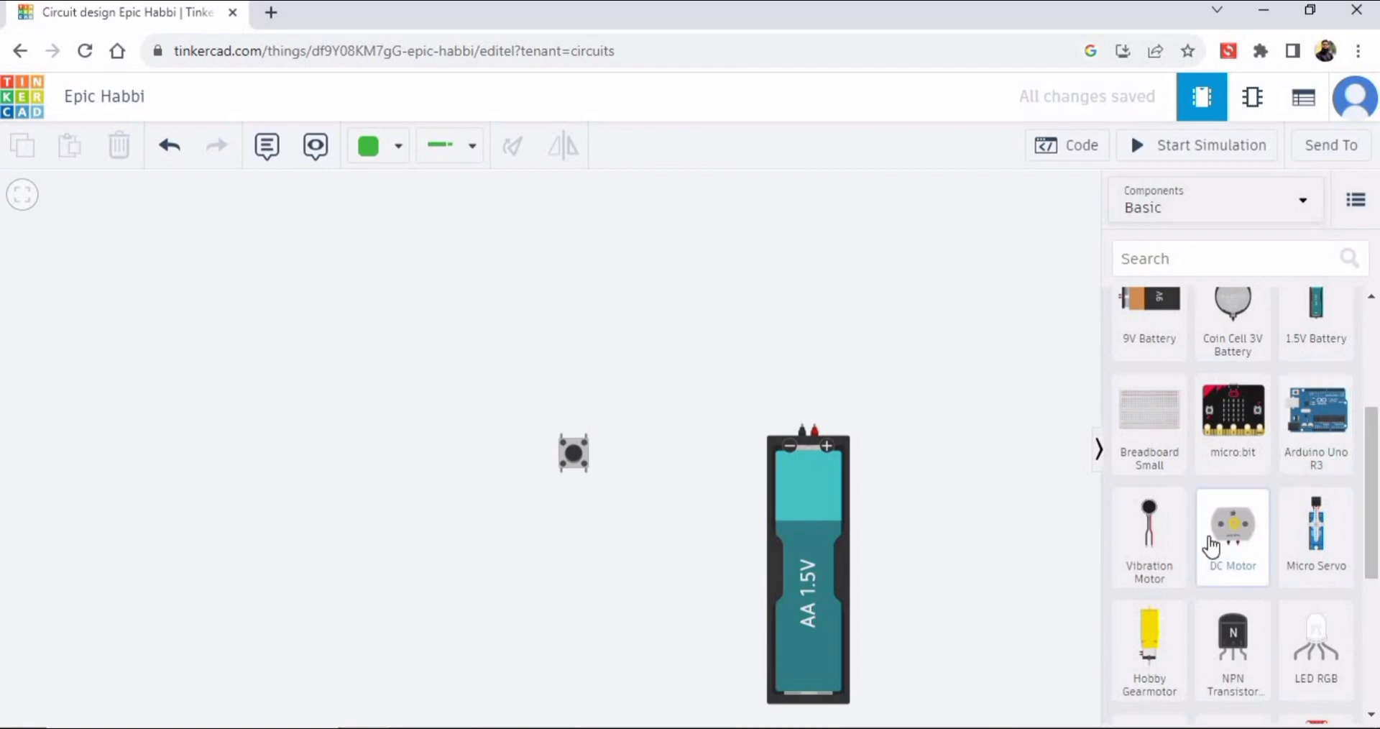
pyautogui.click(1232, 524)
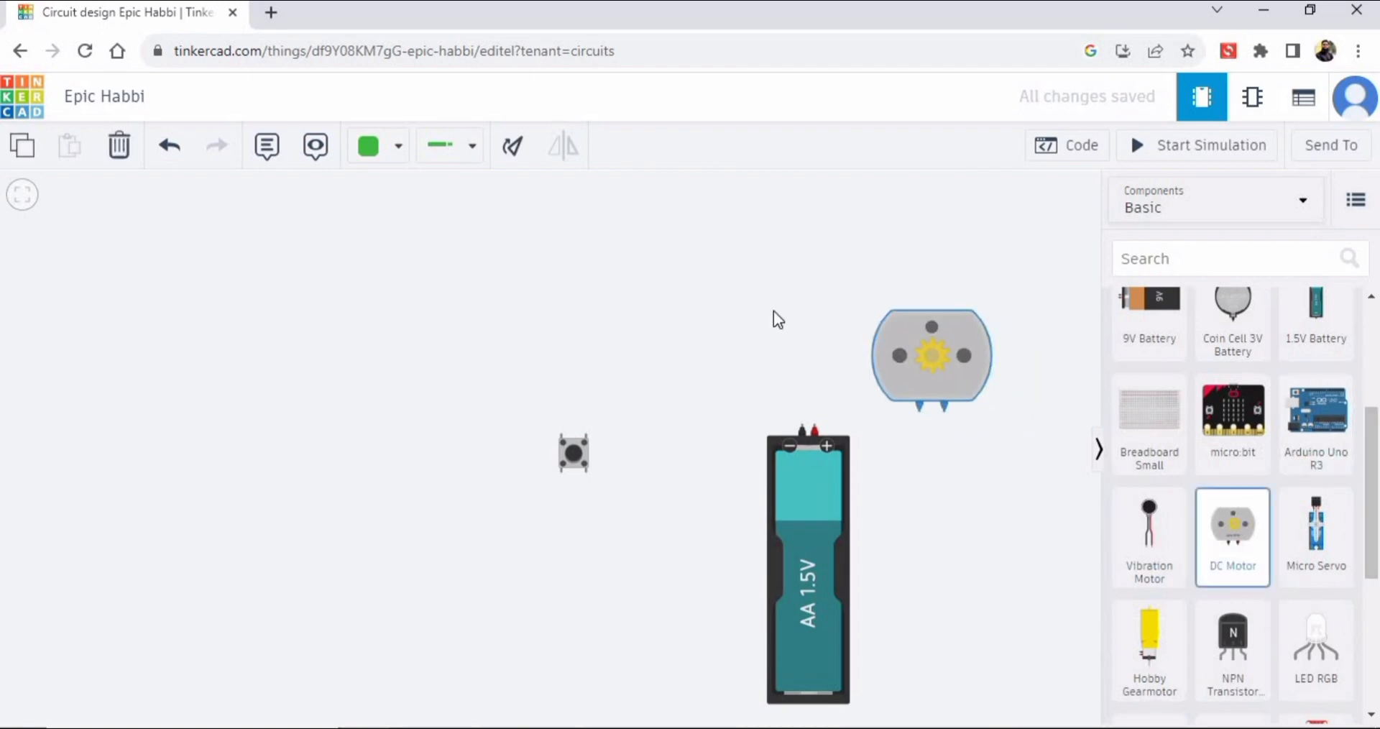
pyautogui.moveTo(932, 357); pyautogui.dragTo(717, 260)
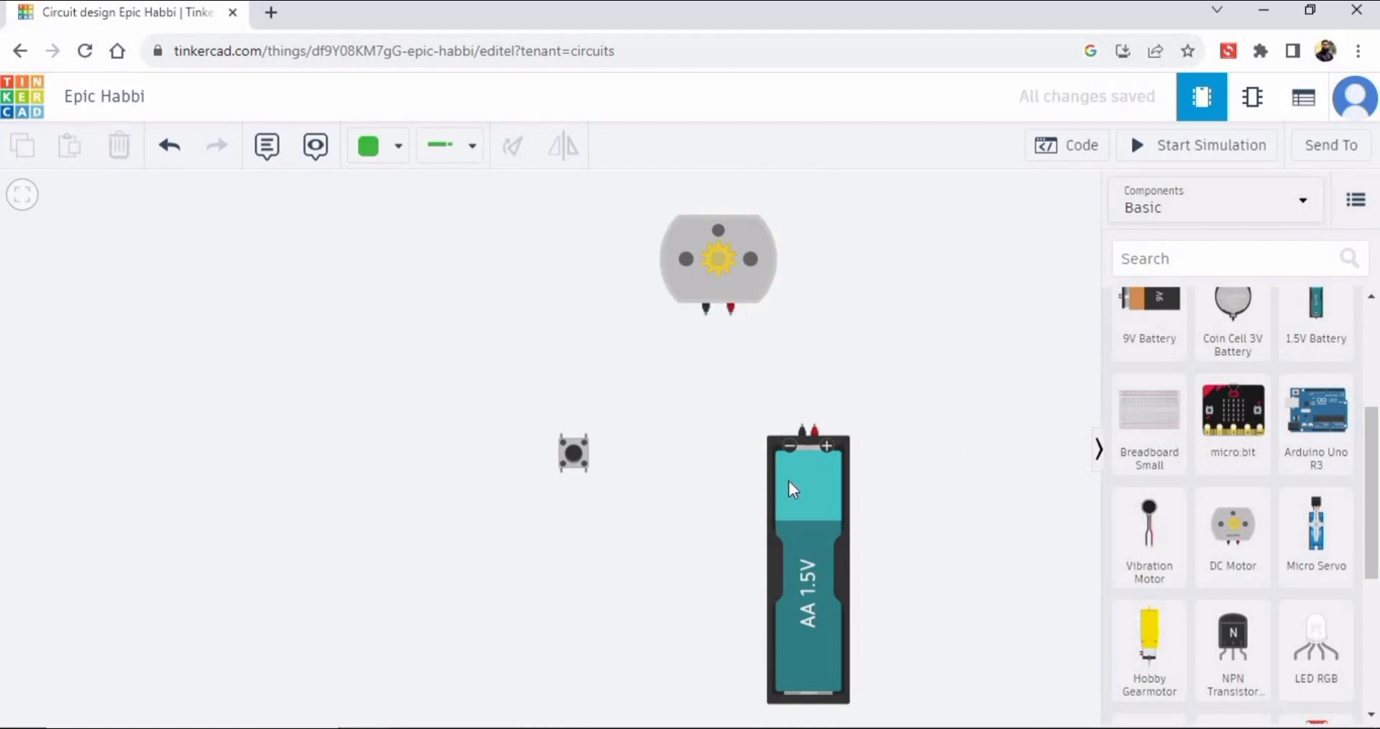
pyautogui.moveTo(808, 490)
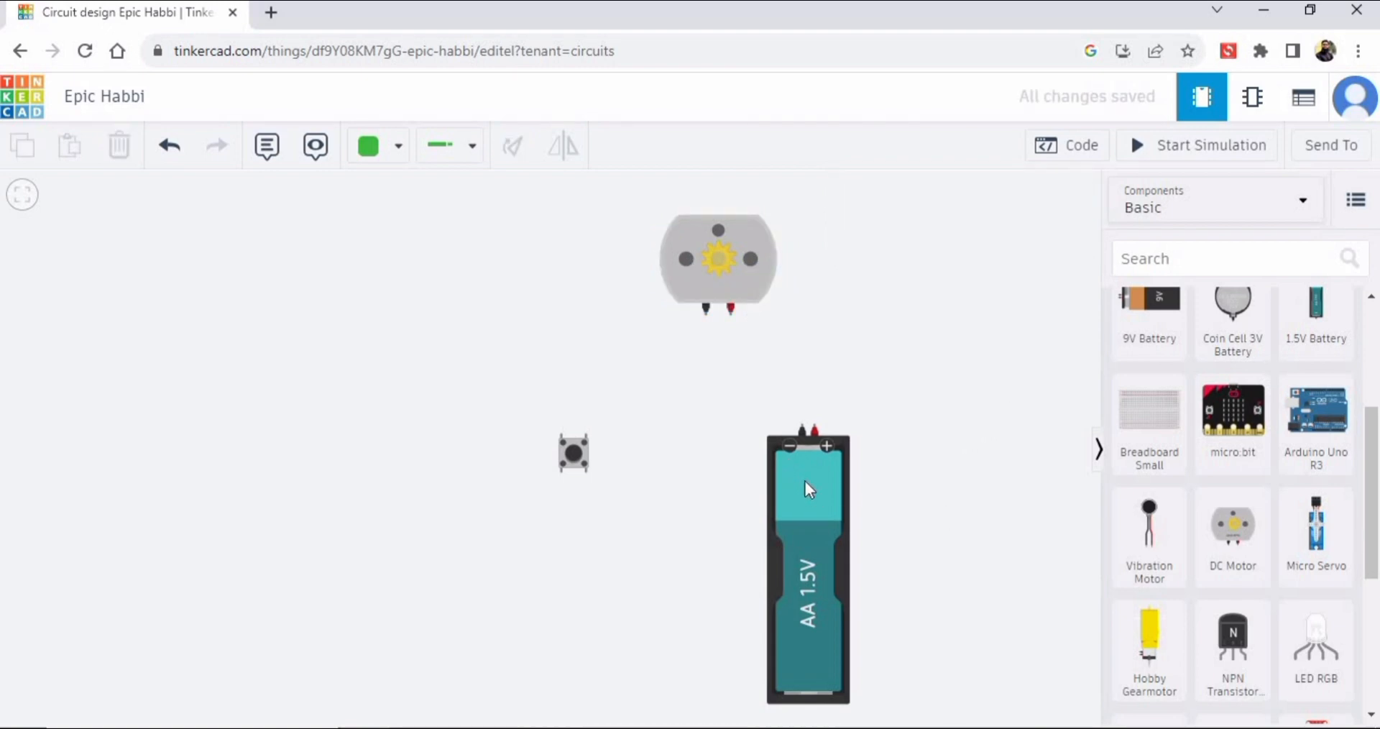
# Step: Move the AA battery right of the pushbutton and flip it so terminals face it
pyautogui.click(806, 568)
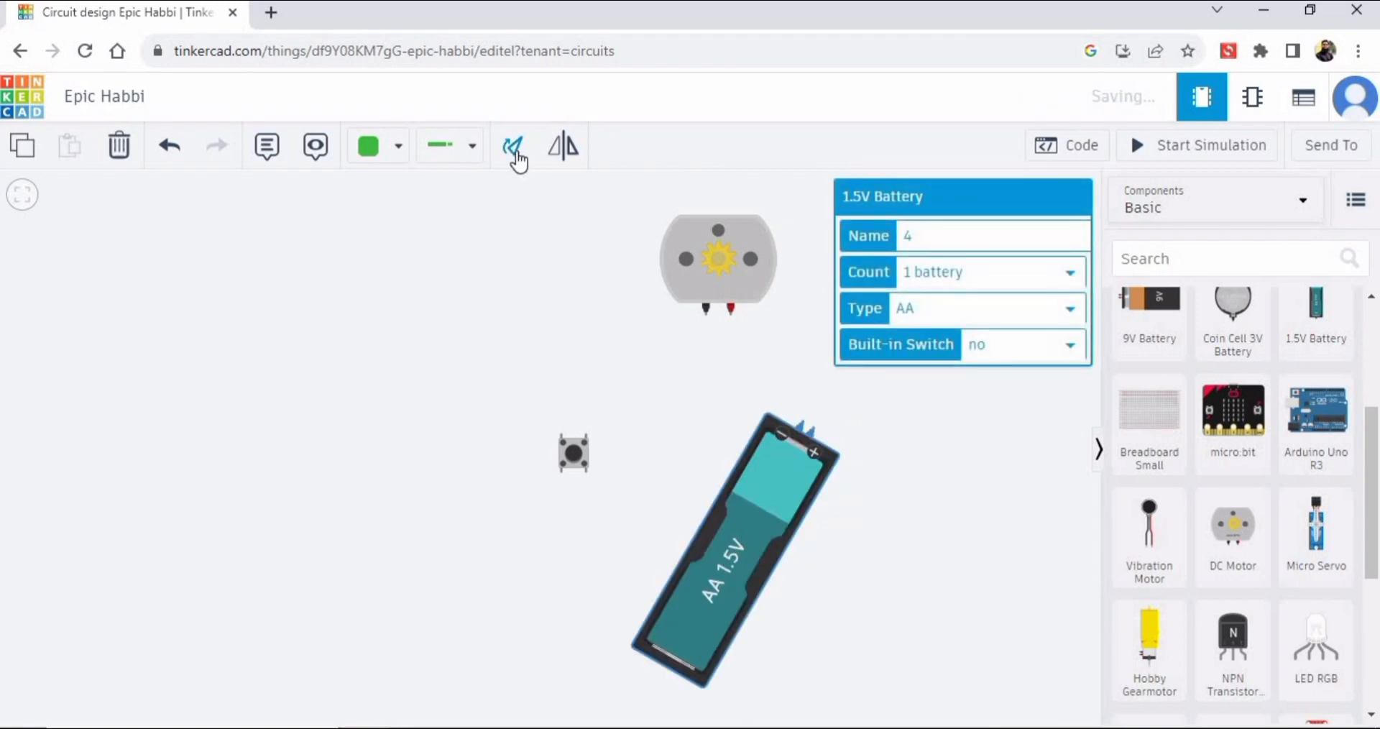
pyautogui.moveTo(730, 546); pyautogui.dragTo(686, 343)
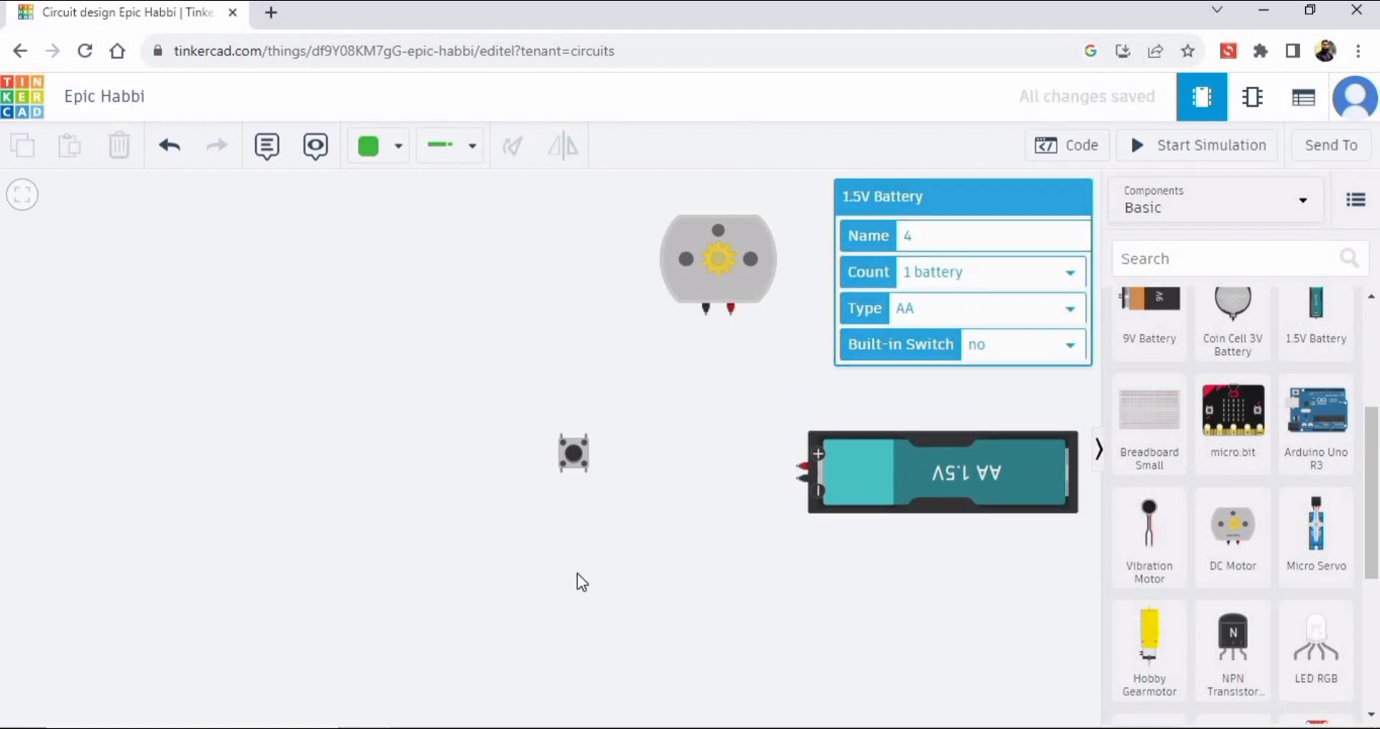
pyautogui.click(573, 452)
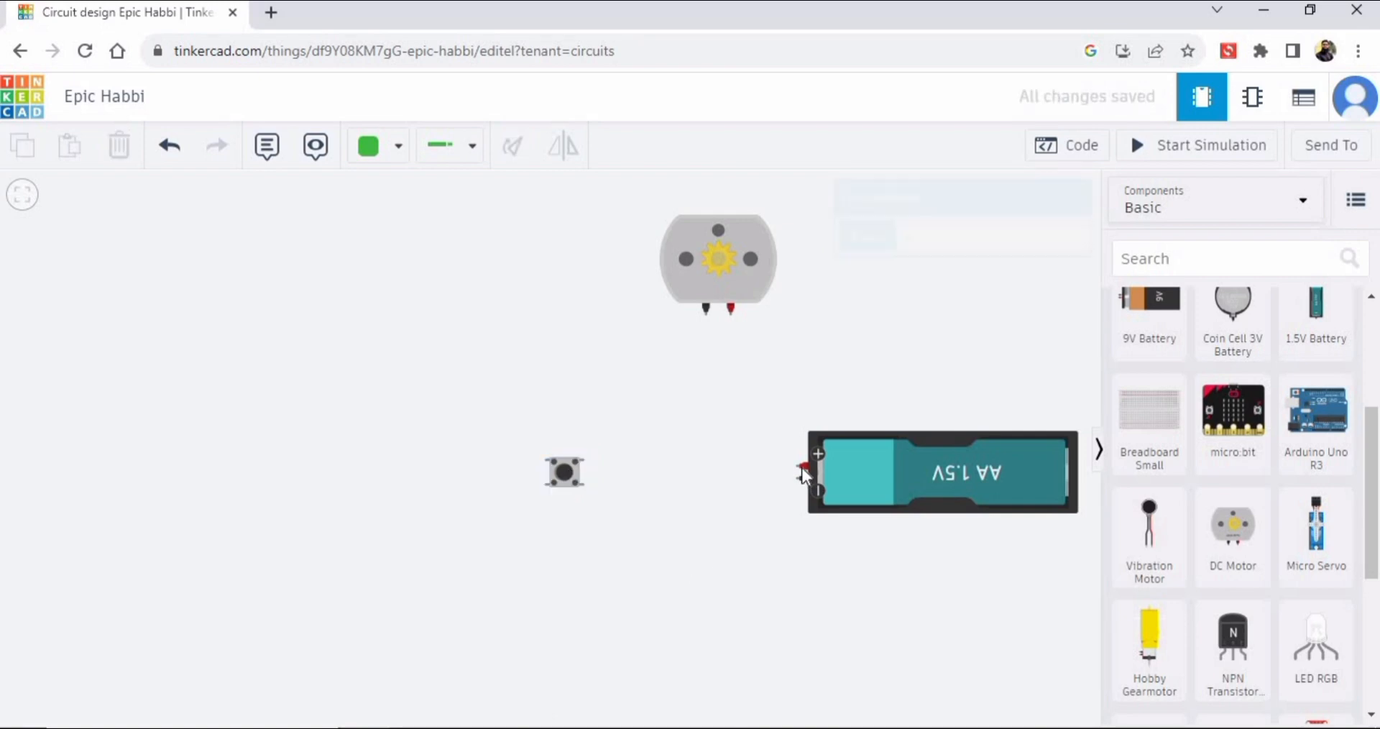
pyautogui.click(942, 471)
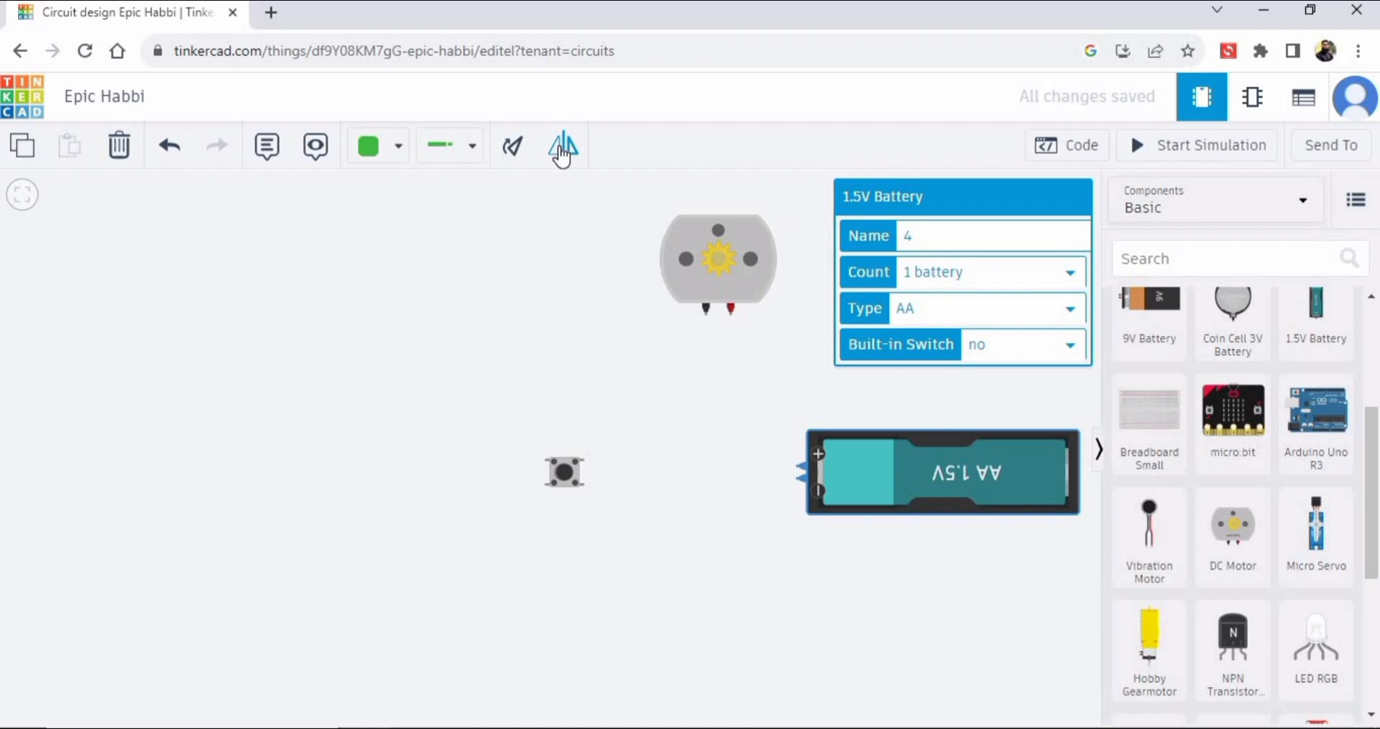
pyautogui.click(564, 145)
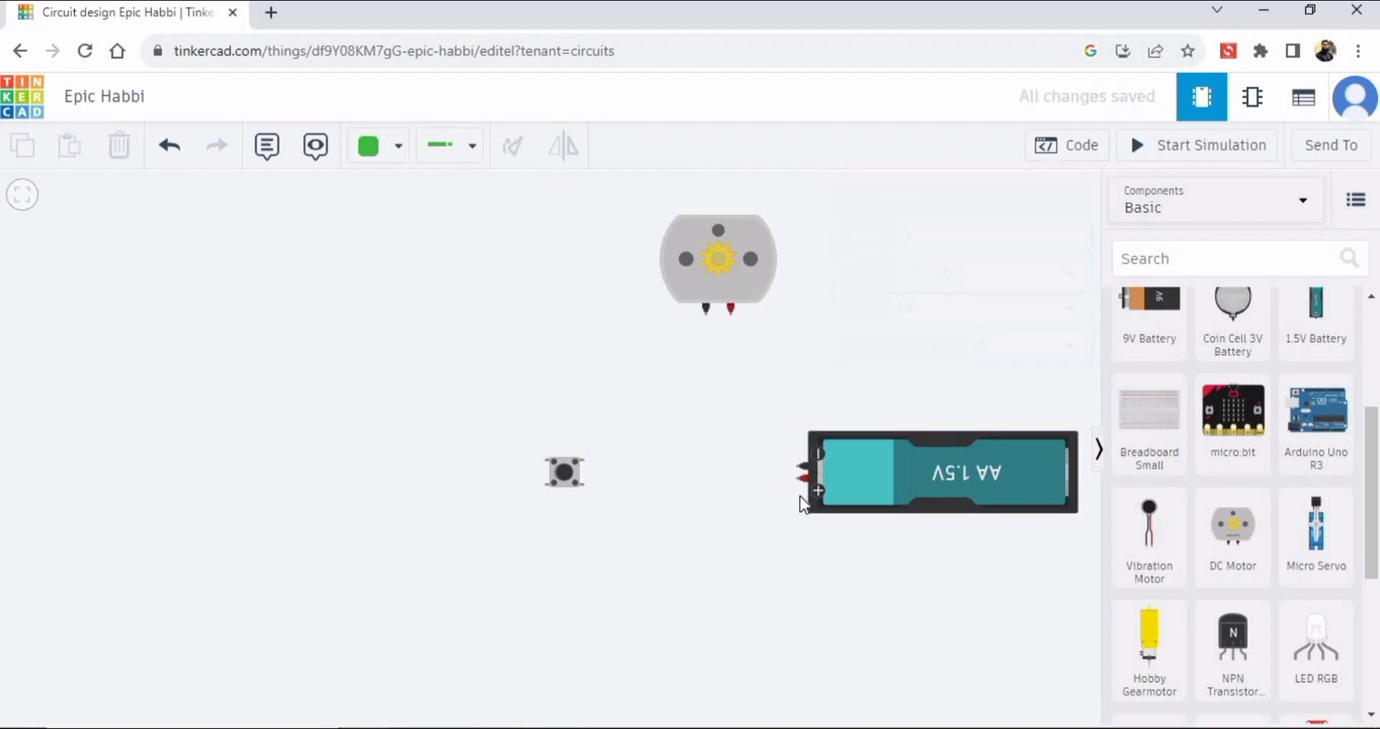
# Step: Wire battery to pushbutton, pushbutton Terminal 1b to motor, motor Terminal 2 to battery
pyautogui.moveTo(801, 478); pyautogui.dragTo(625, 483)
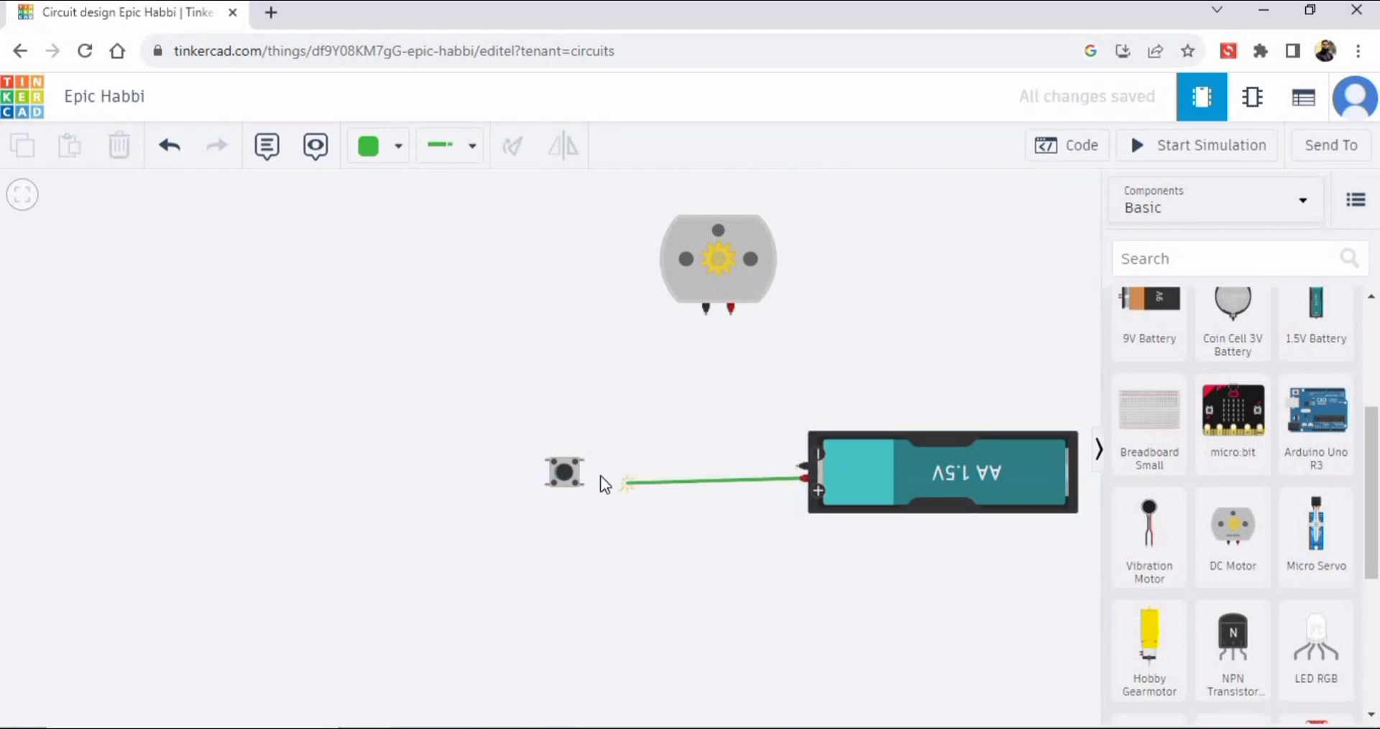
pyautogui.click(581, 485)
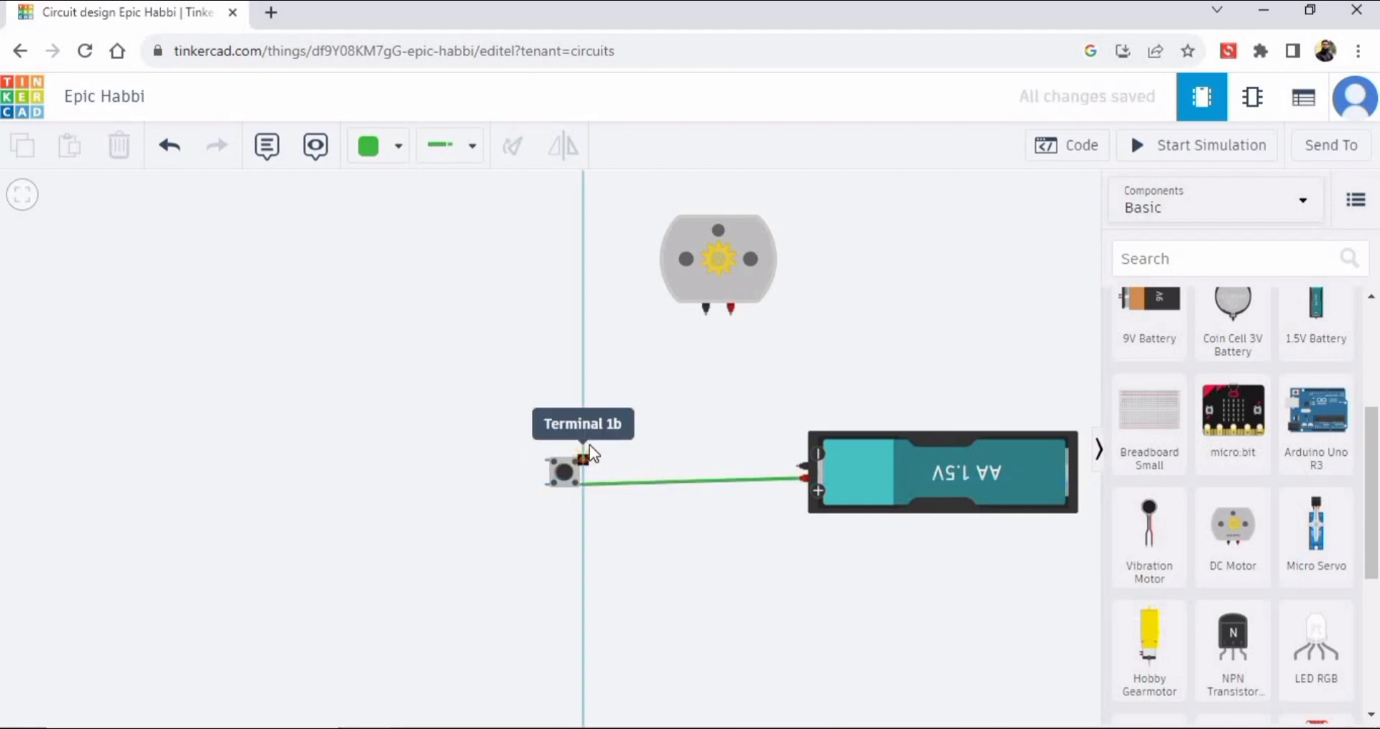
pyautogui.moveTo(583, 454); pyautogui.dragTo(695, 325)
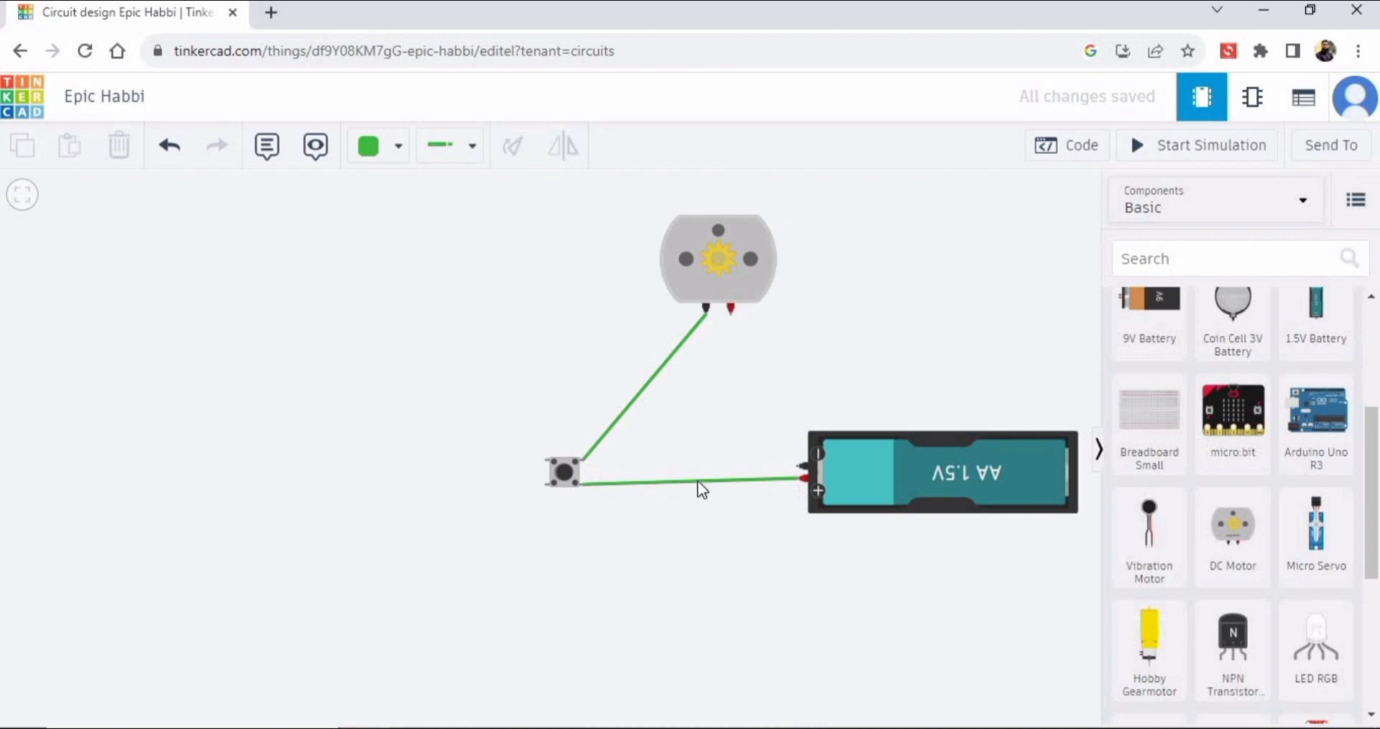
pyautogui.moveTo(730, 317)
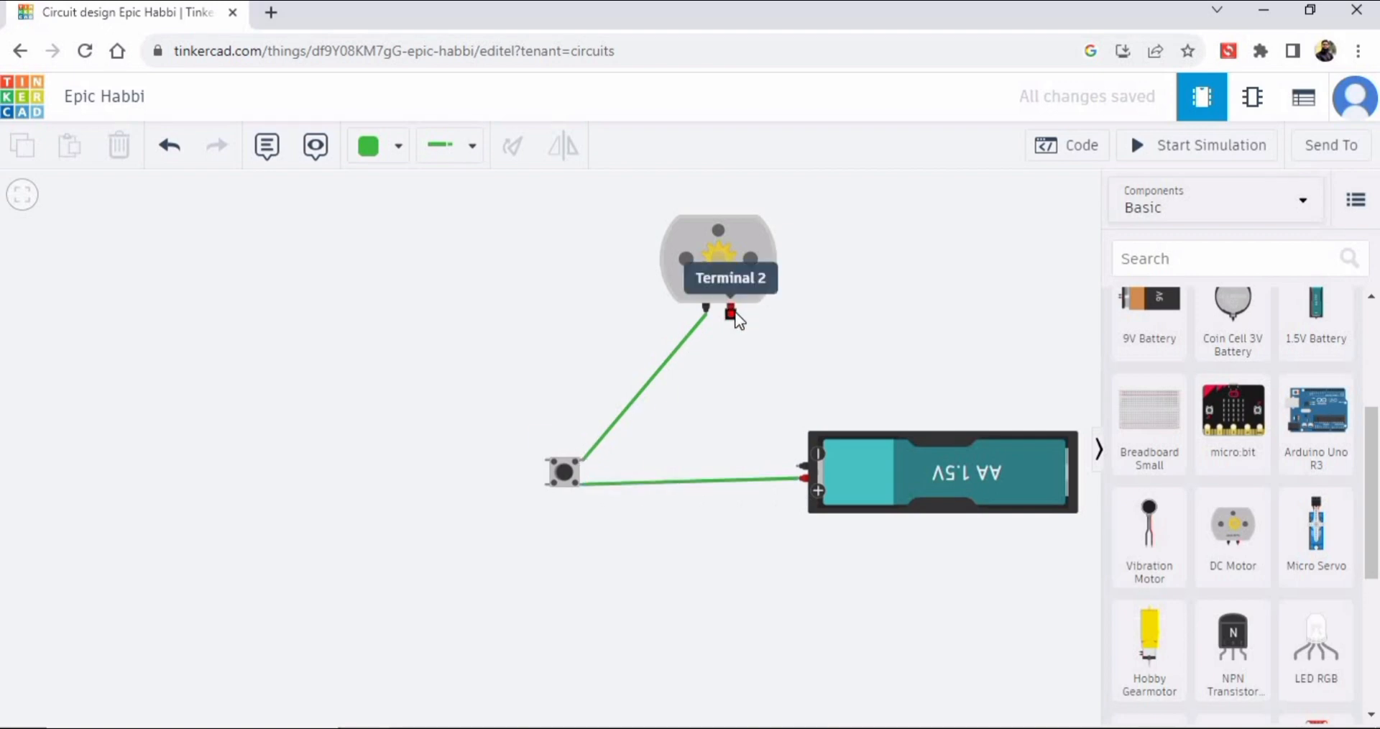
pyautogui.moveTo(729, 310); pyautogui.dragTo(799, 464)
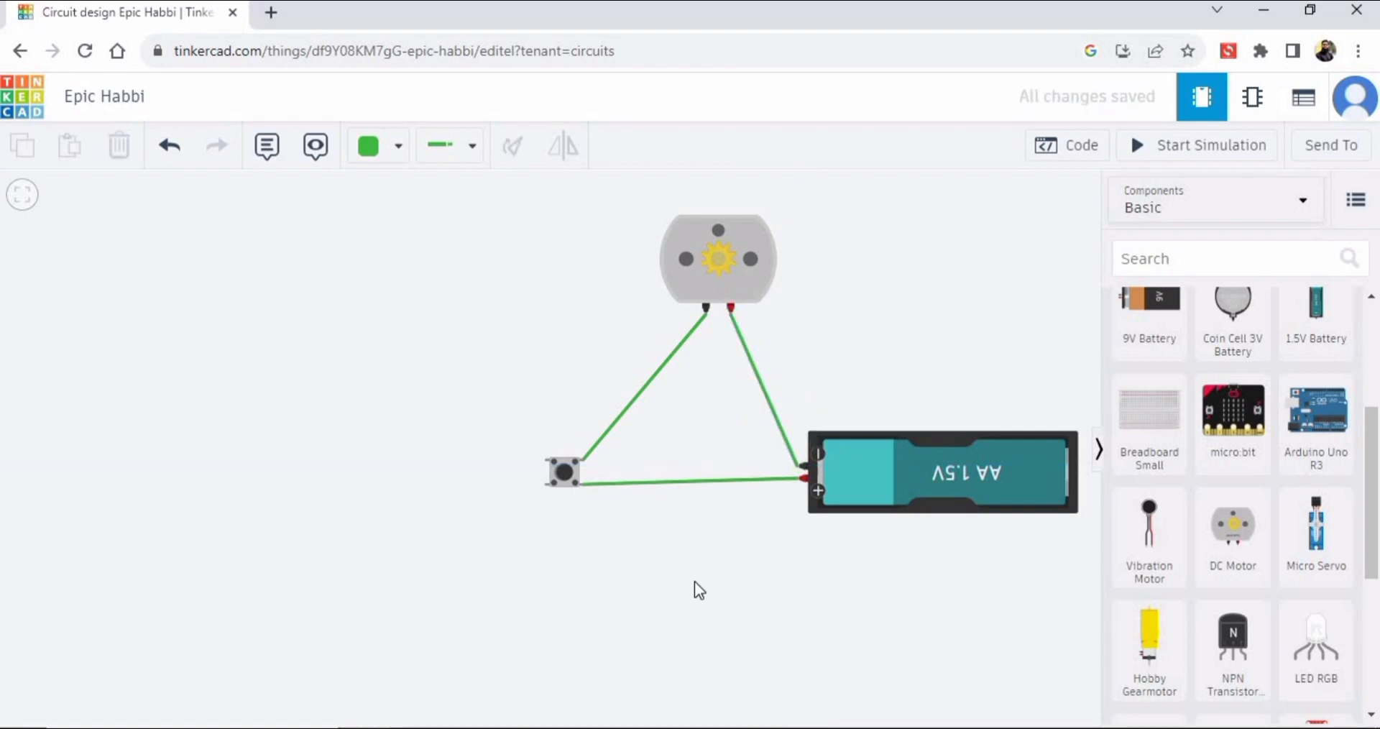
pyautogui.moveTo(699, 440)
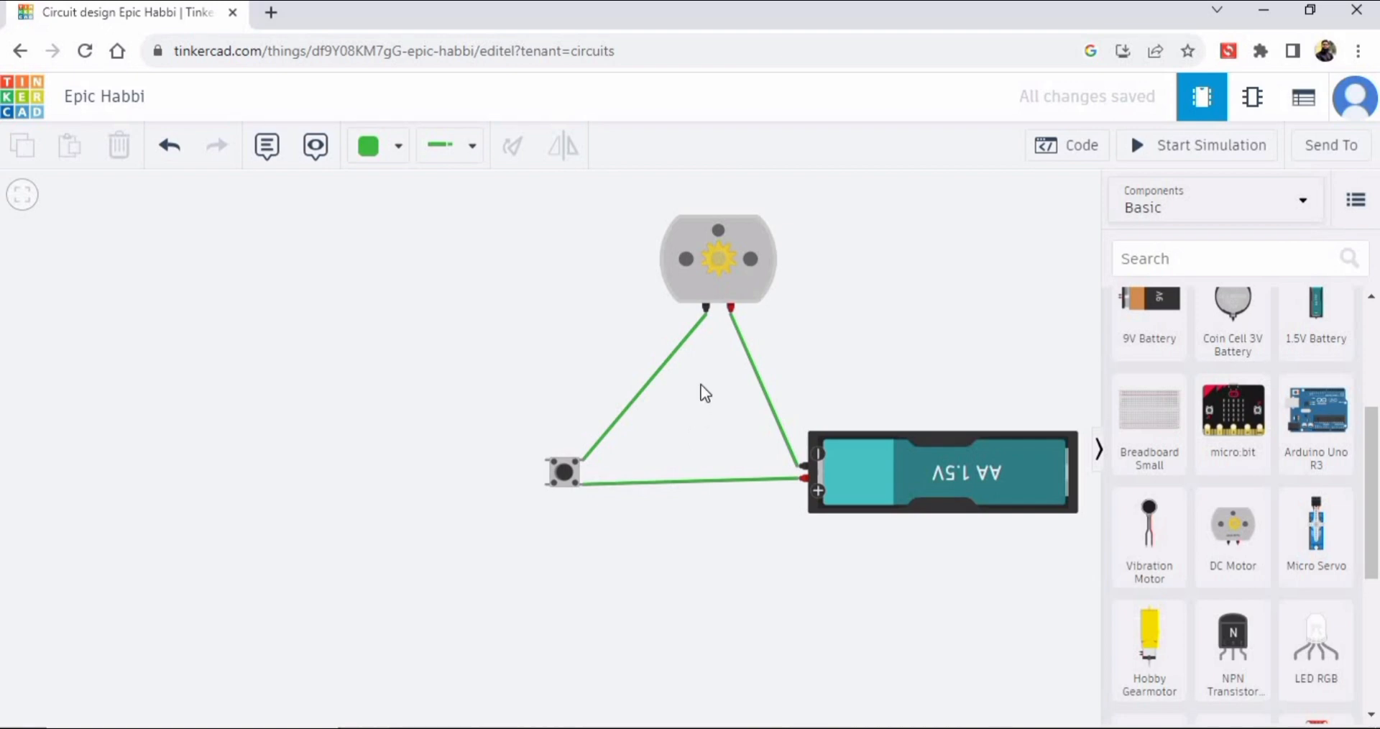
pyautogui.moveTo(863, 279)
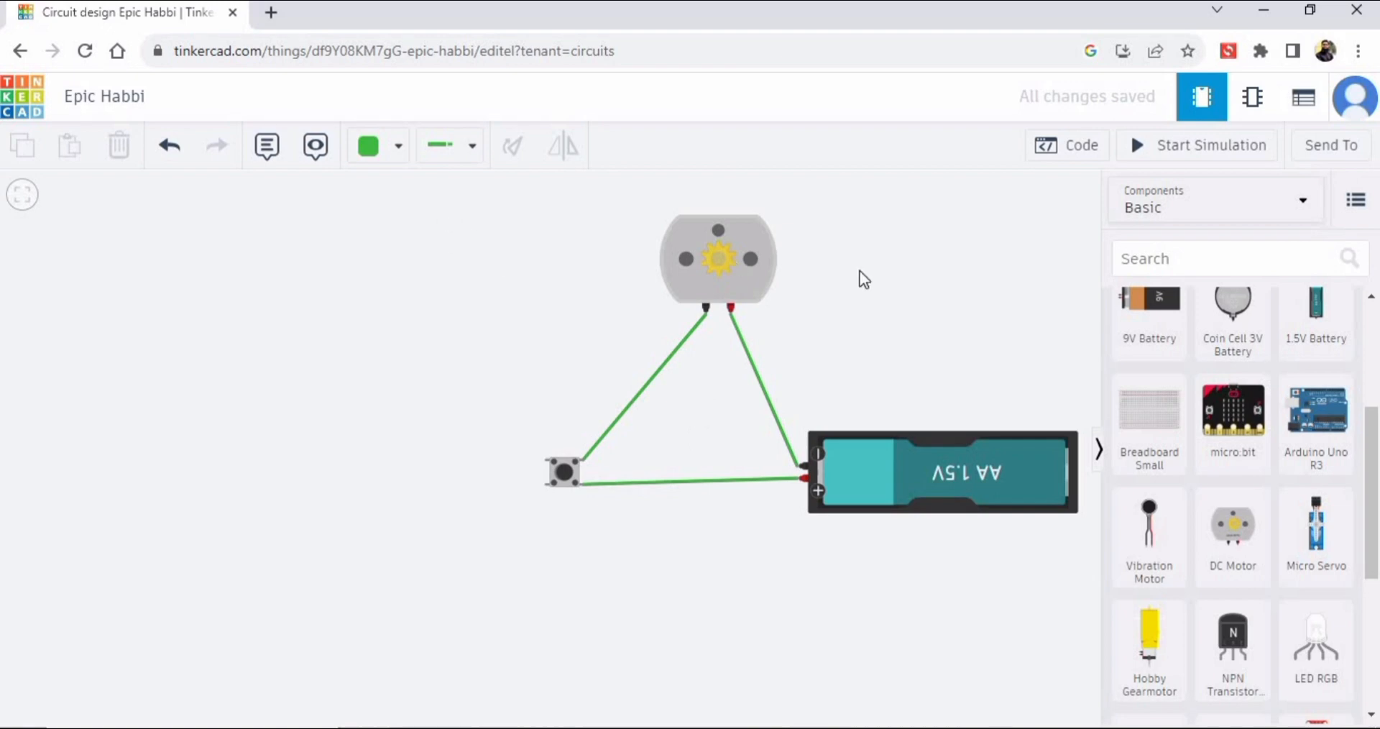
# Step: Start the simulation and check the DC motor readout showing 0 rpm
pyautogui.click(1195, 145)
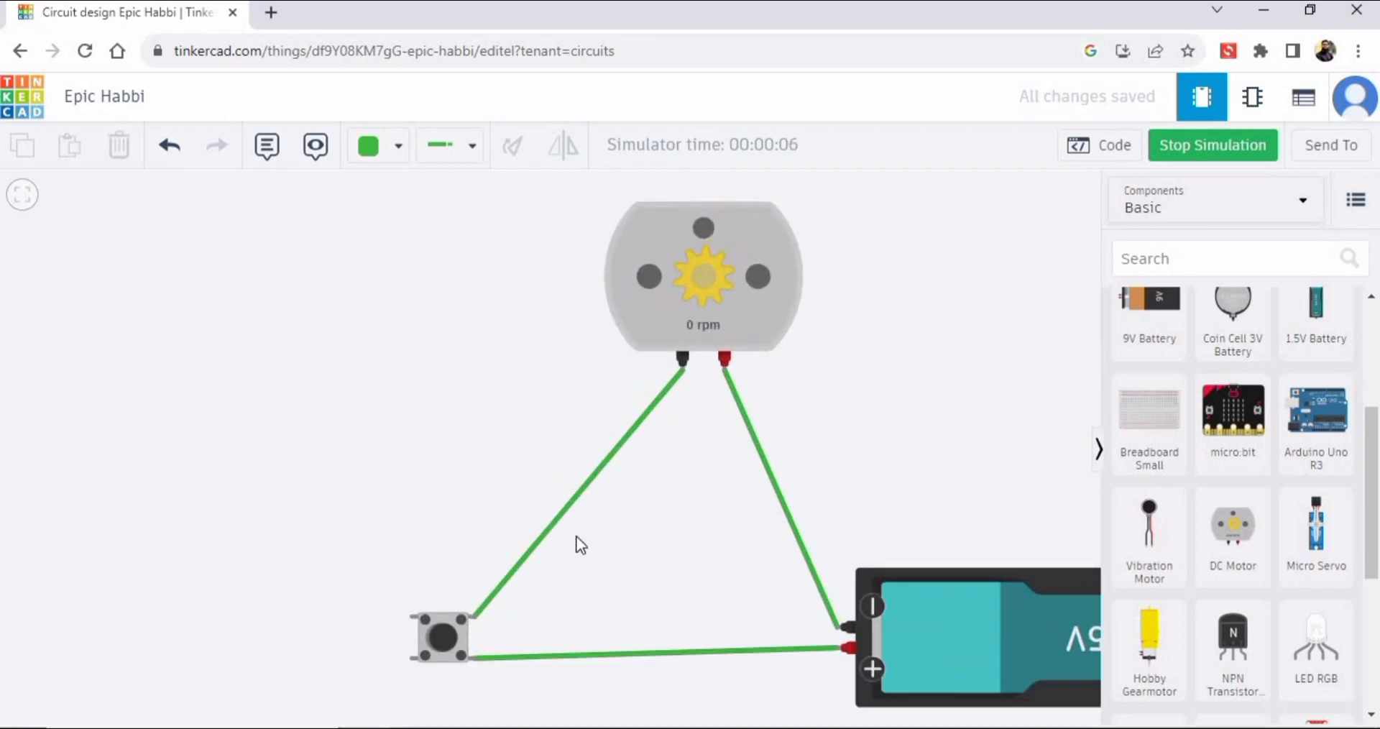
pyautogui.click(439, 638)
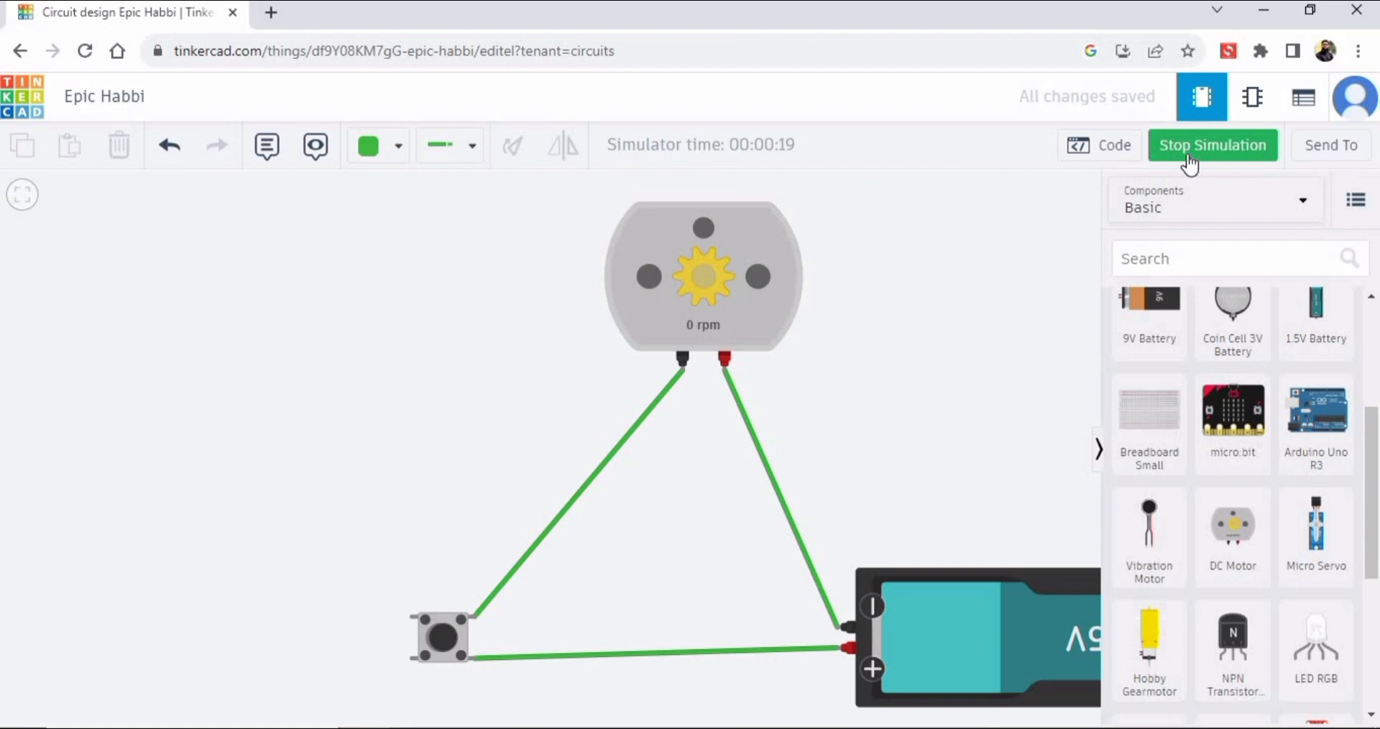
# Step: Stop the running simulation before reworking the motor wiring
pyautogui.click(1212, 145)
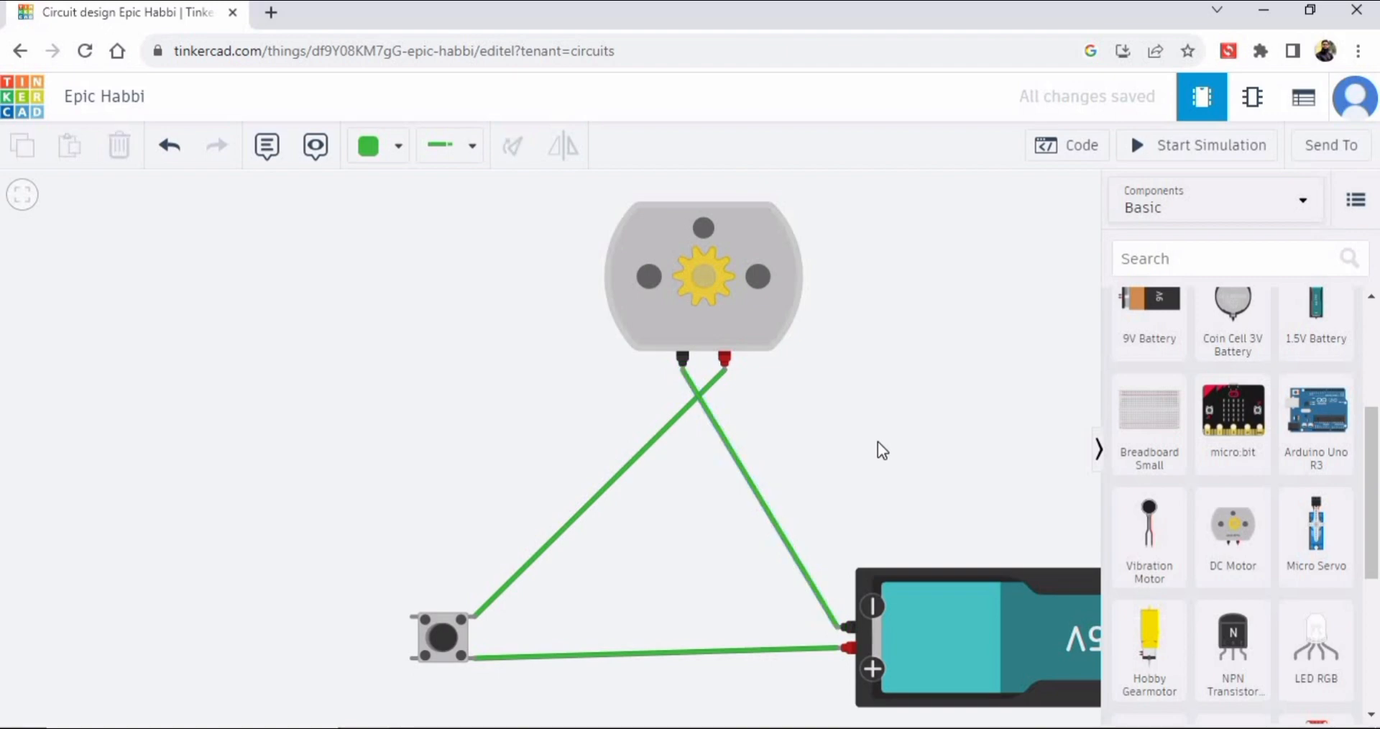
pyautogui.moveTo(1197, 145)
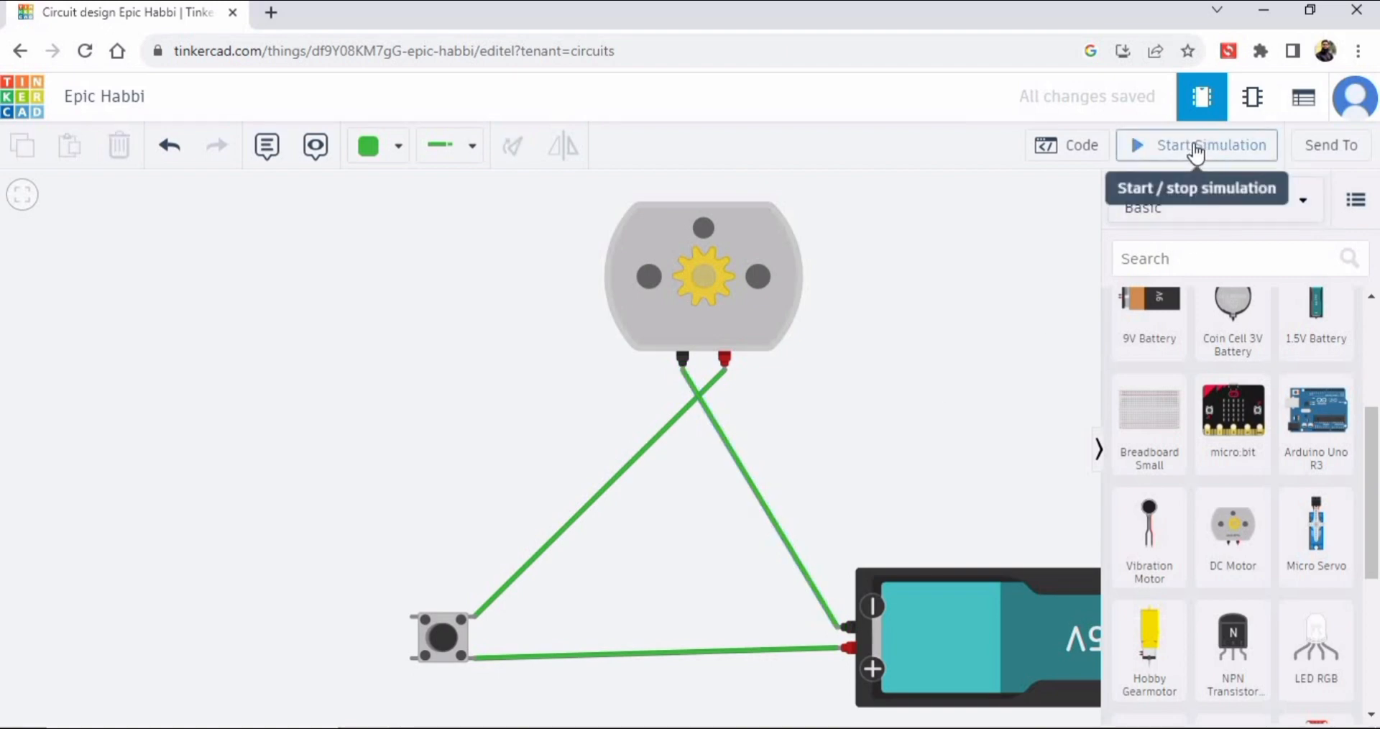
# Step: Restart the simulation with the swapped wiring so the motor reads 2974 rpm
pyautogui.click(1197, 145)
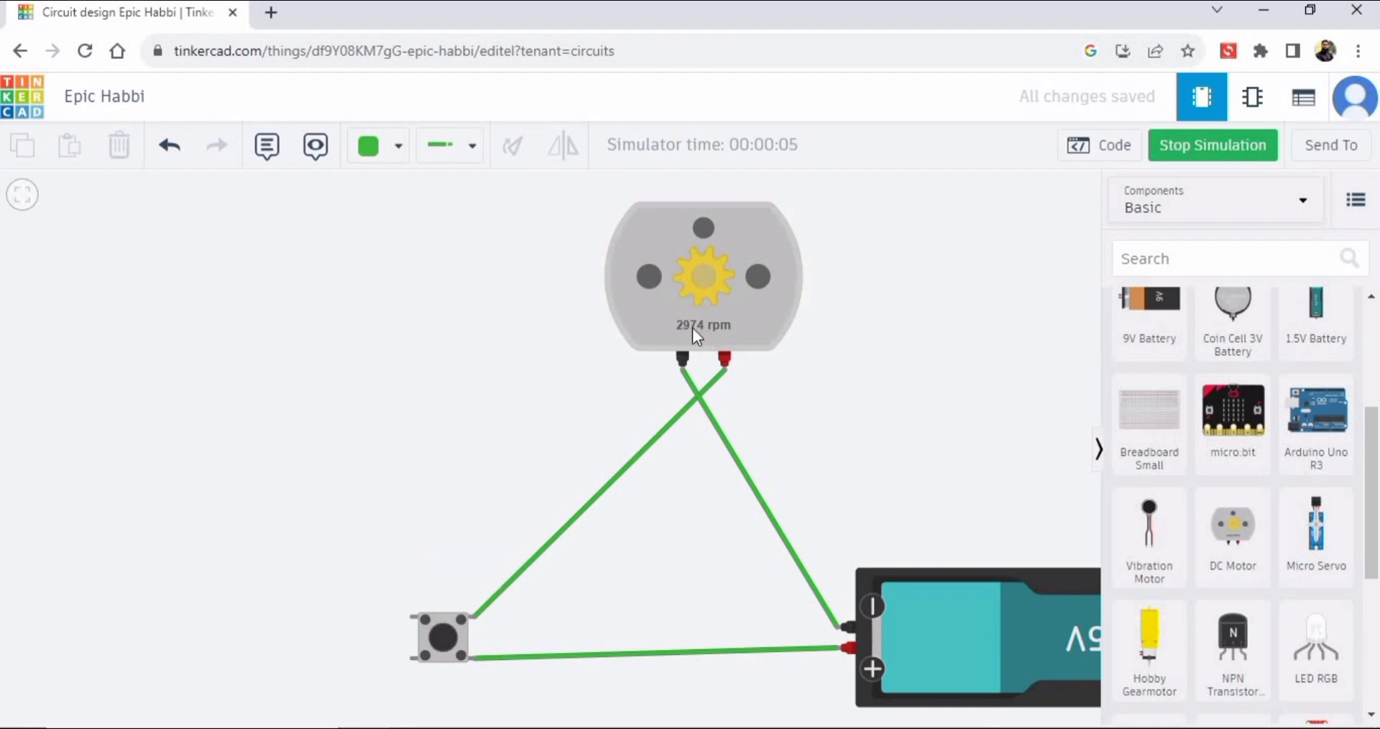
pyautogui.moveTo(438, 702)
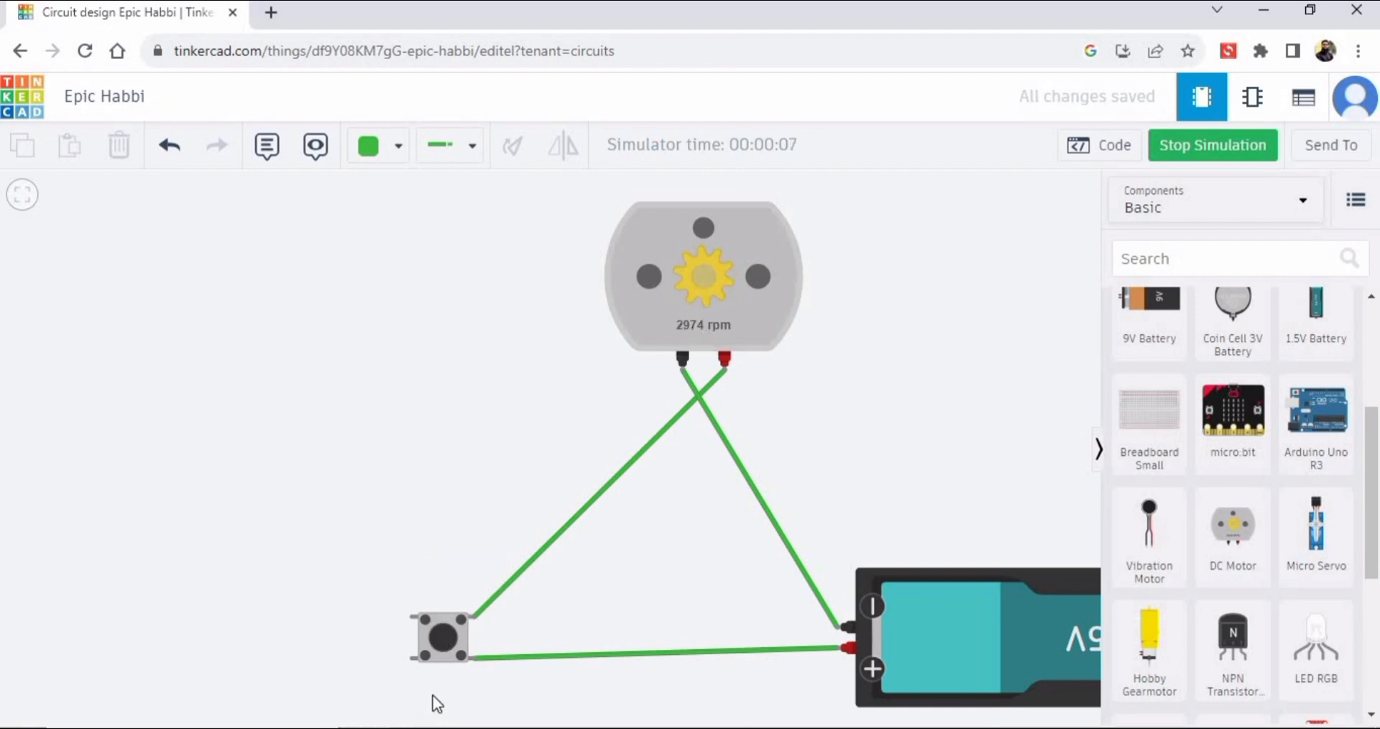